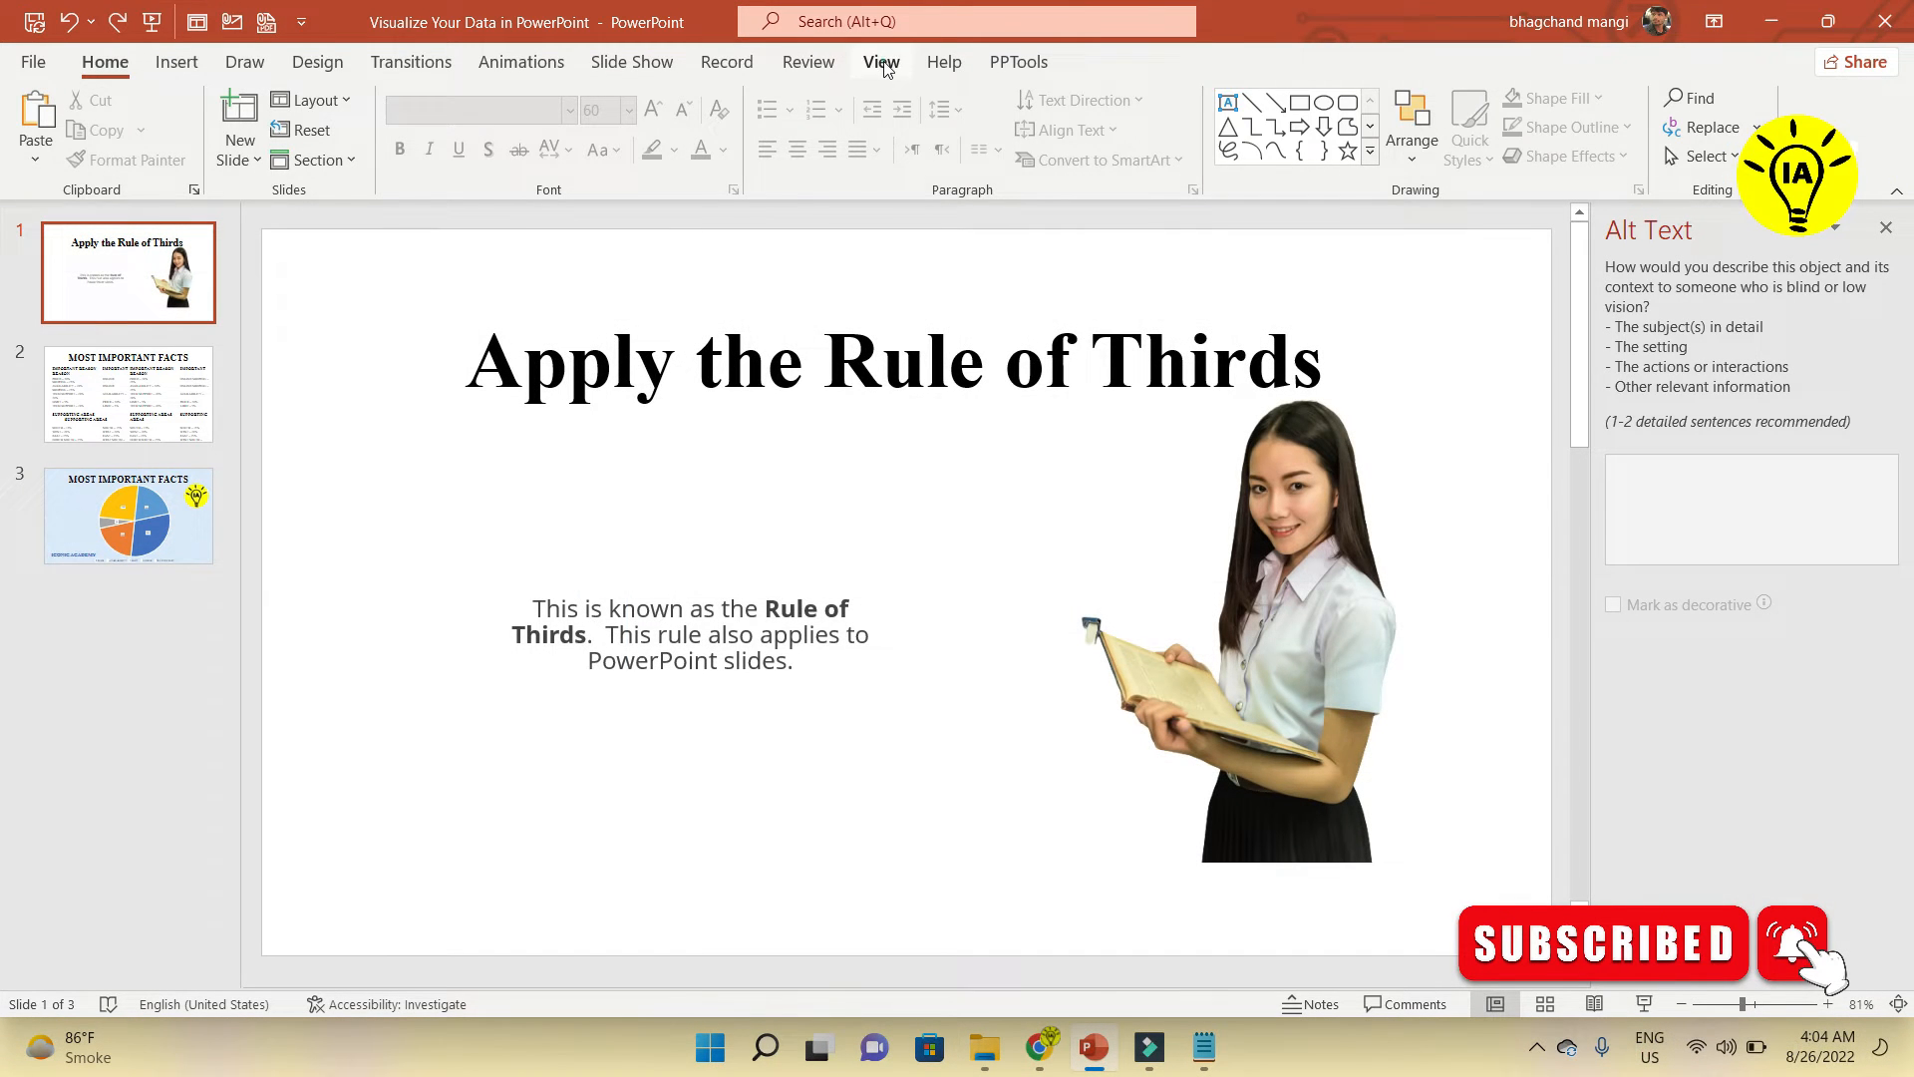
# Switch the ribbon to the View tab to reach the rulers, gridlines and guides options.
pyautogui.click(881, 62)
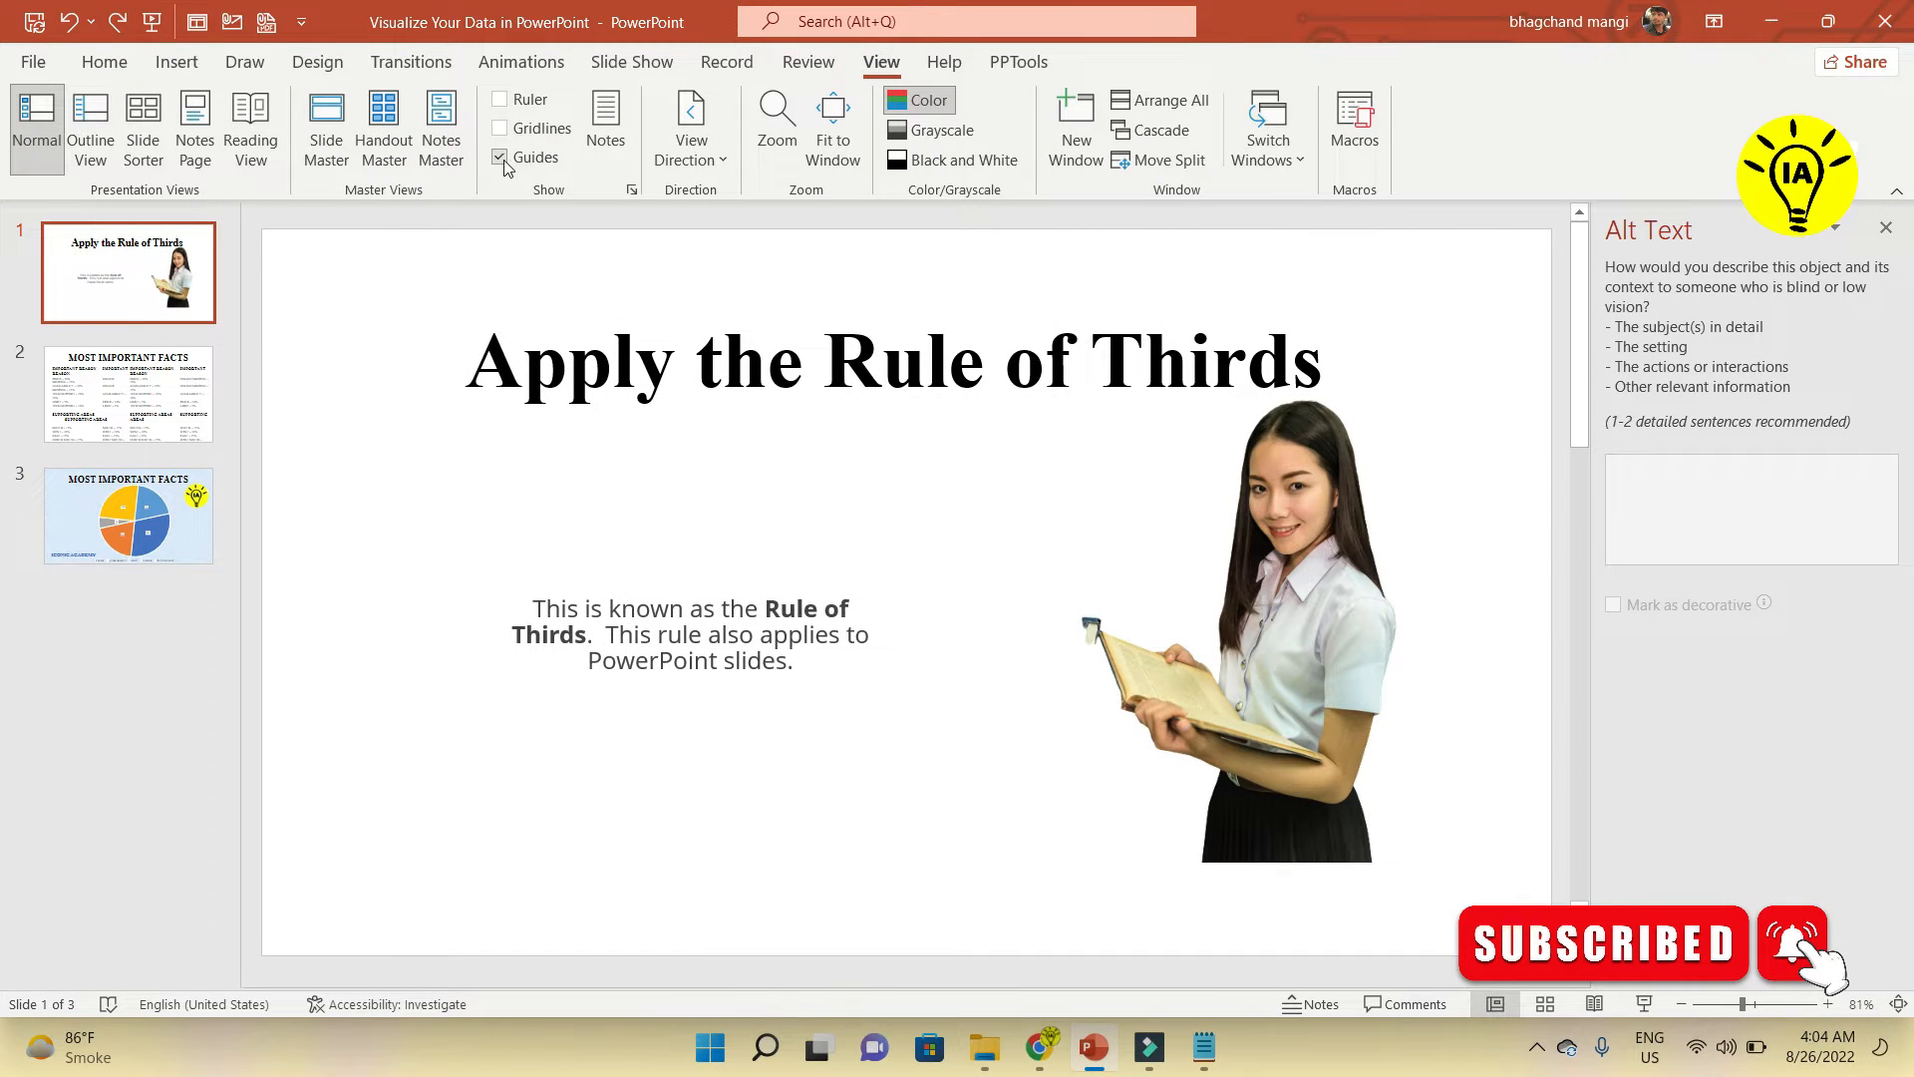
# Turn on slide guides and move a horizontal guide down to the lower third.
pyautogui.click(500, 157)
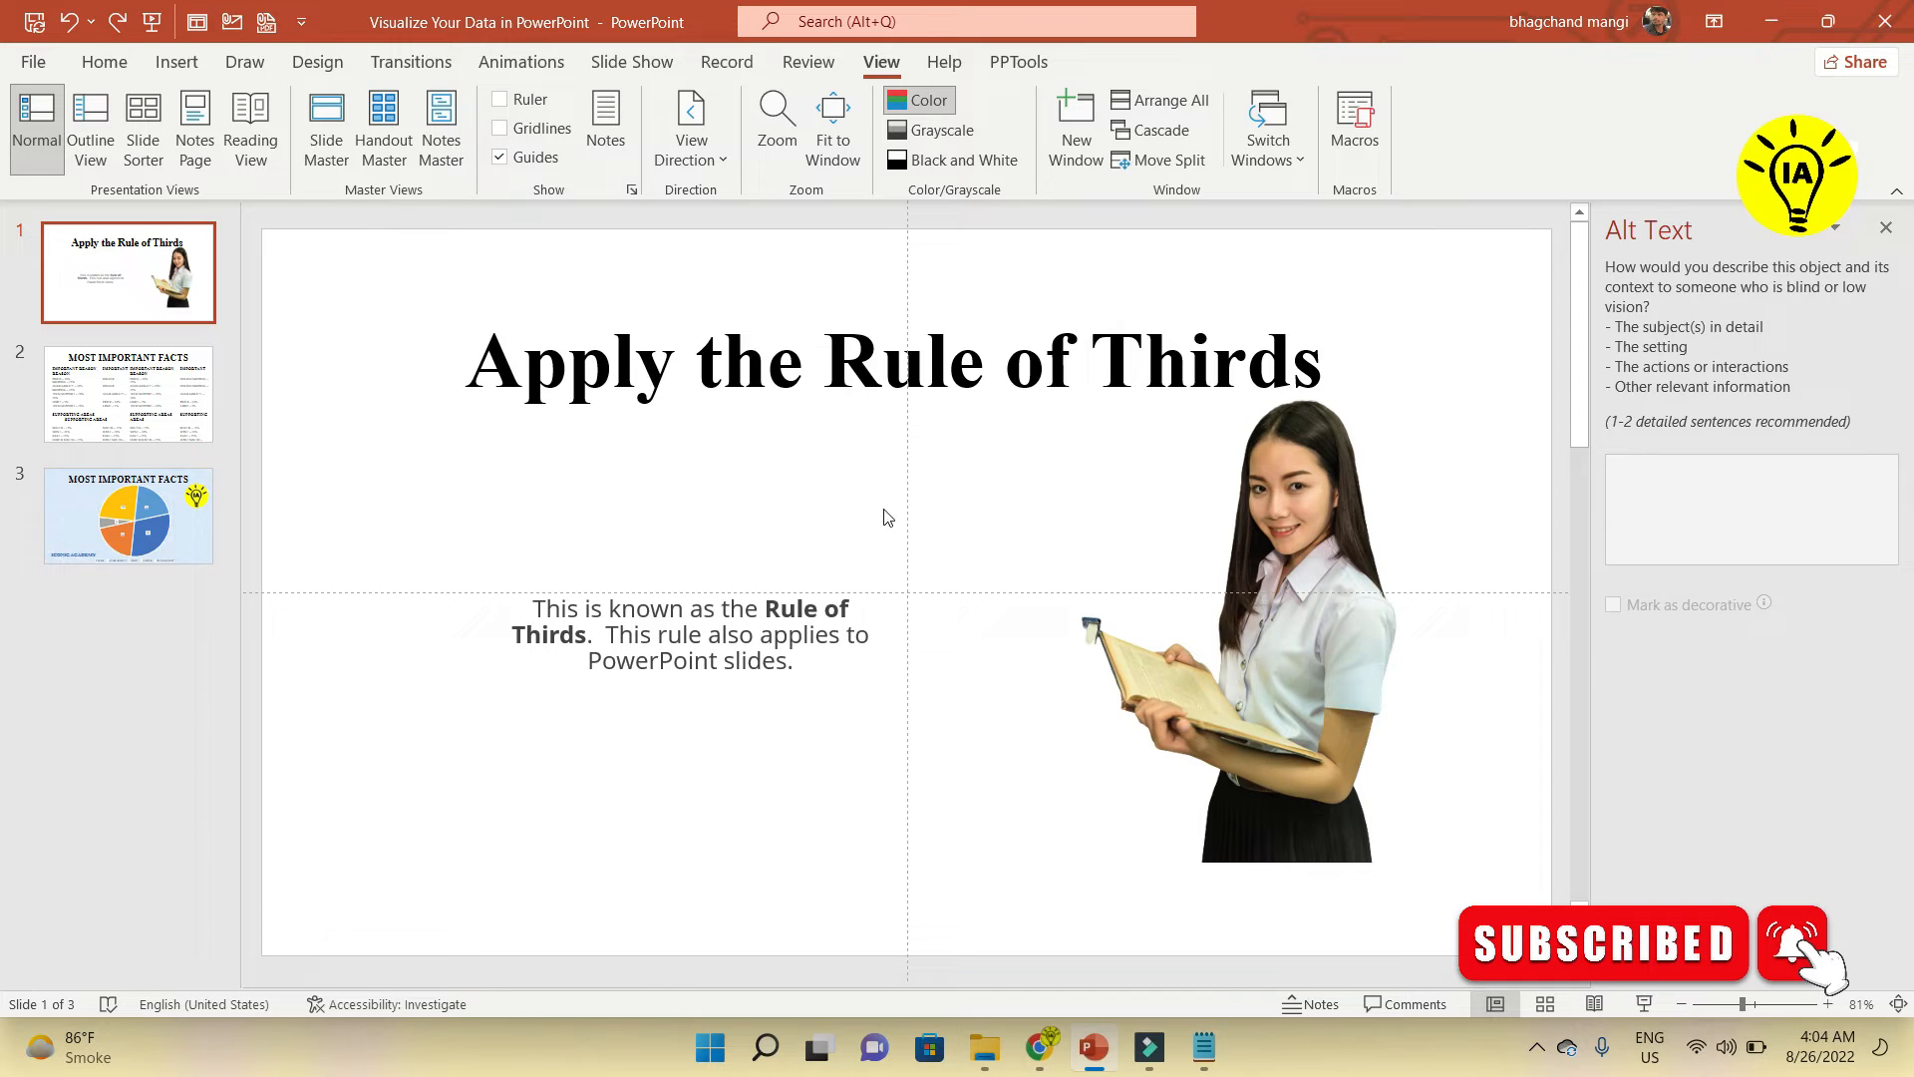
pyautogui.moveTo(915, 707)
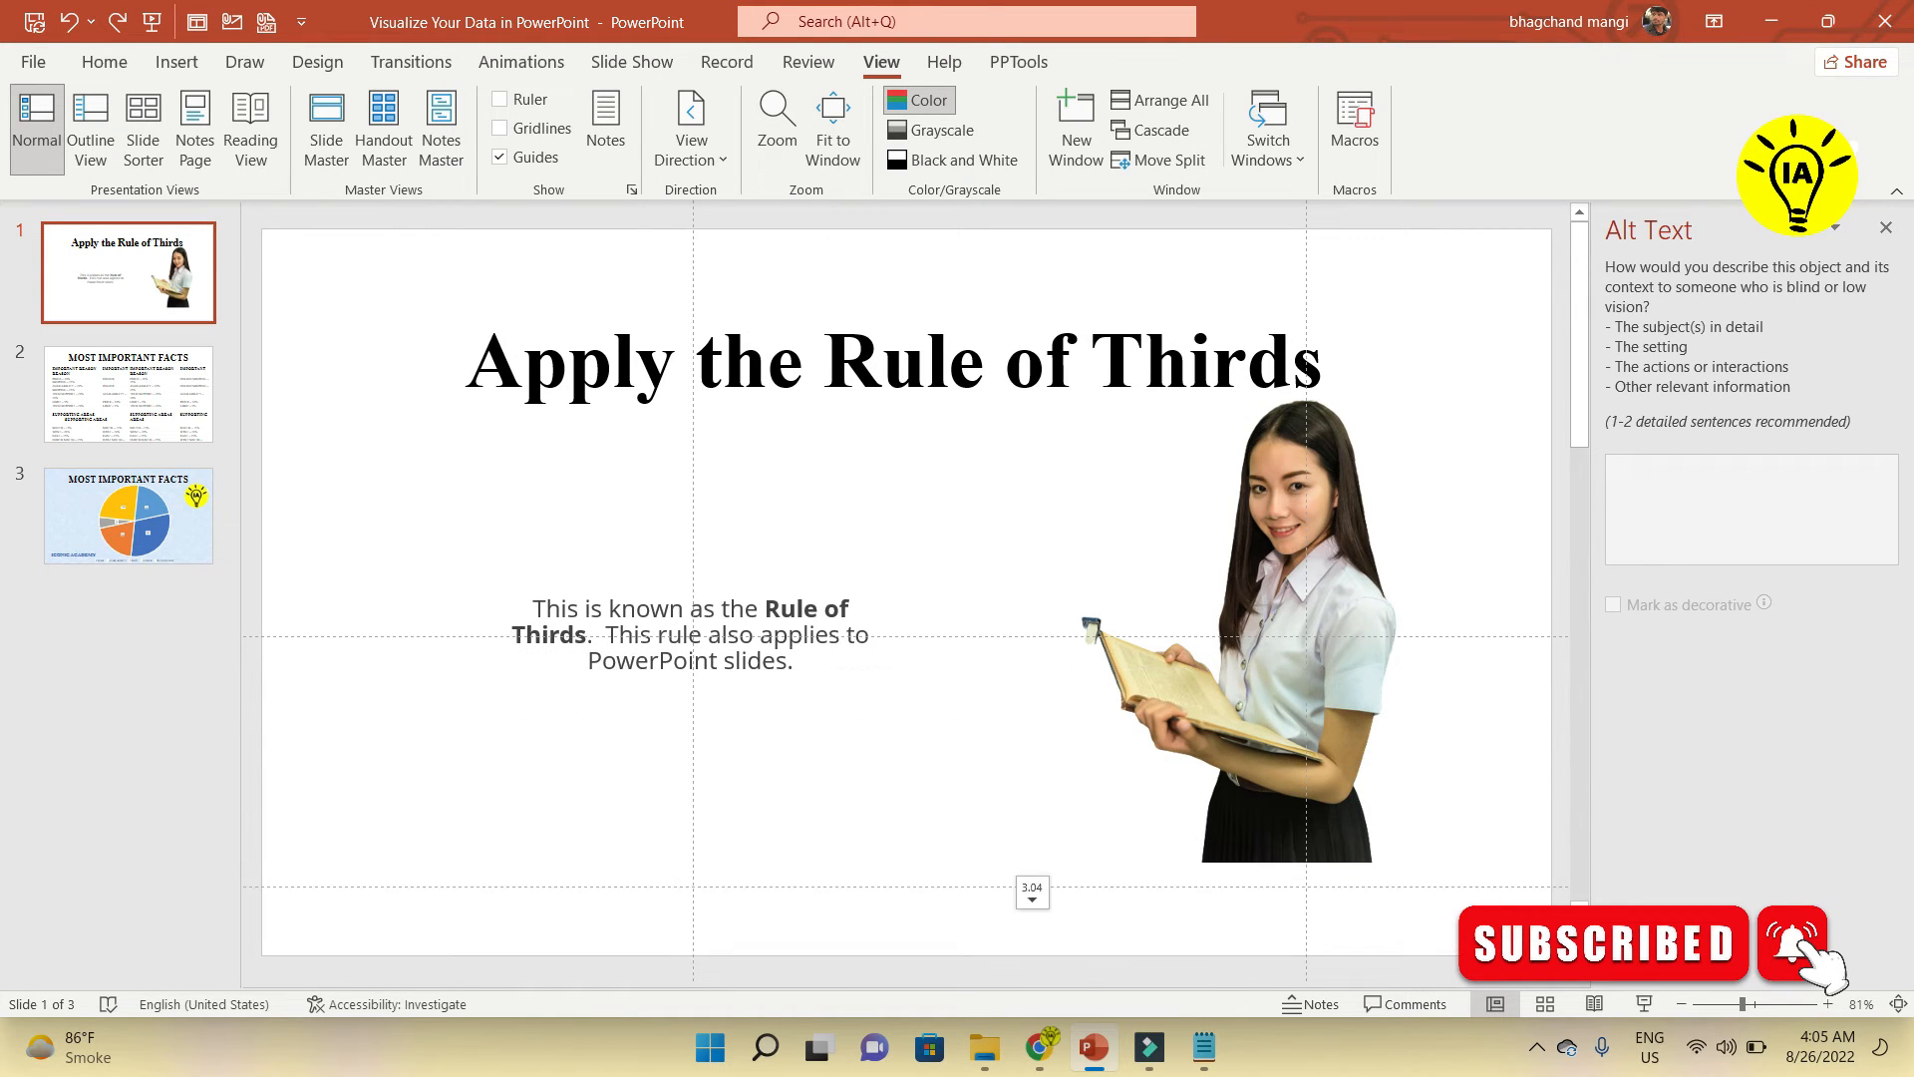
pyautogui.moveTo(1032, 887); pyautogui.dragTo(1038, 842)
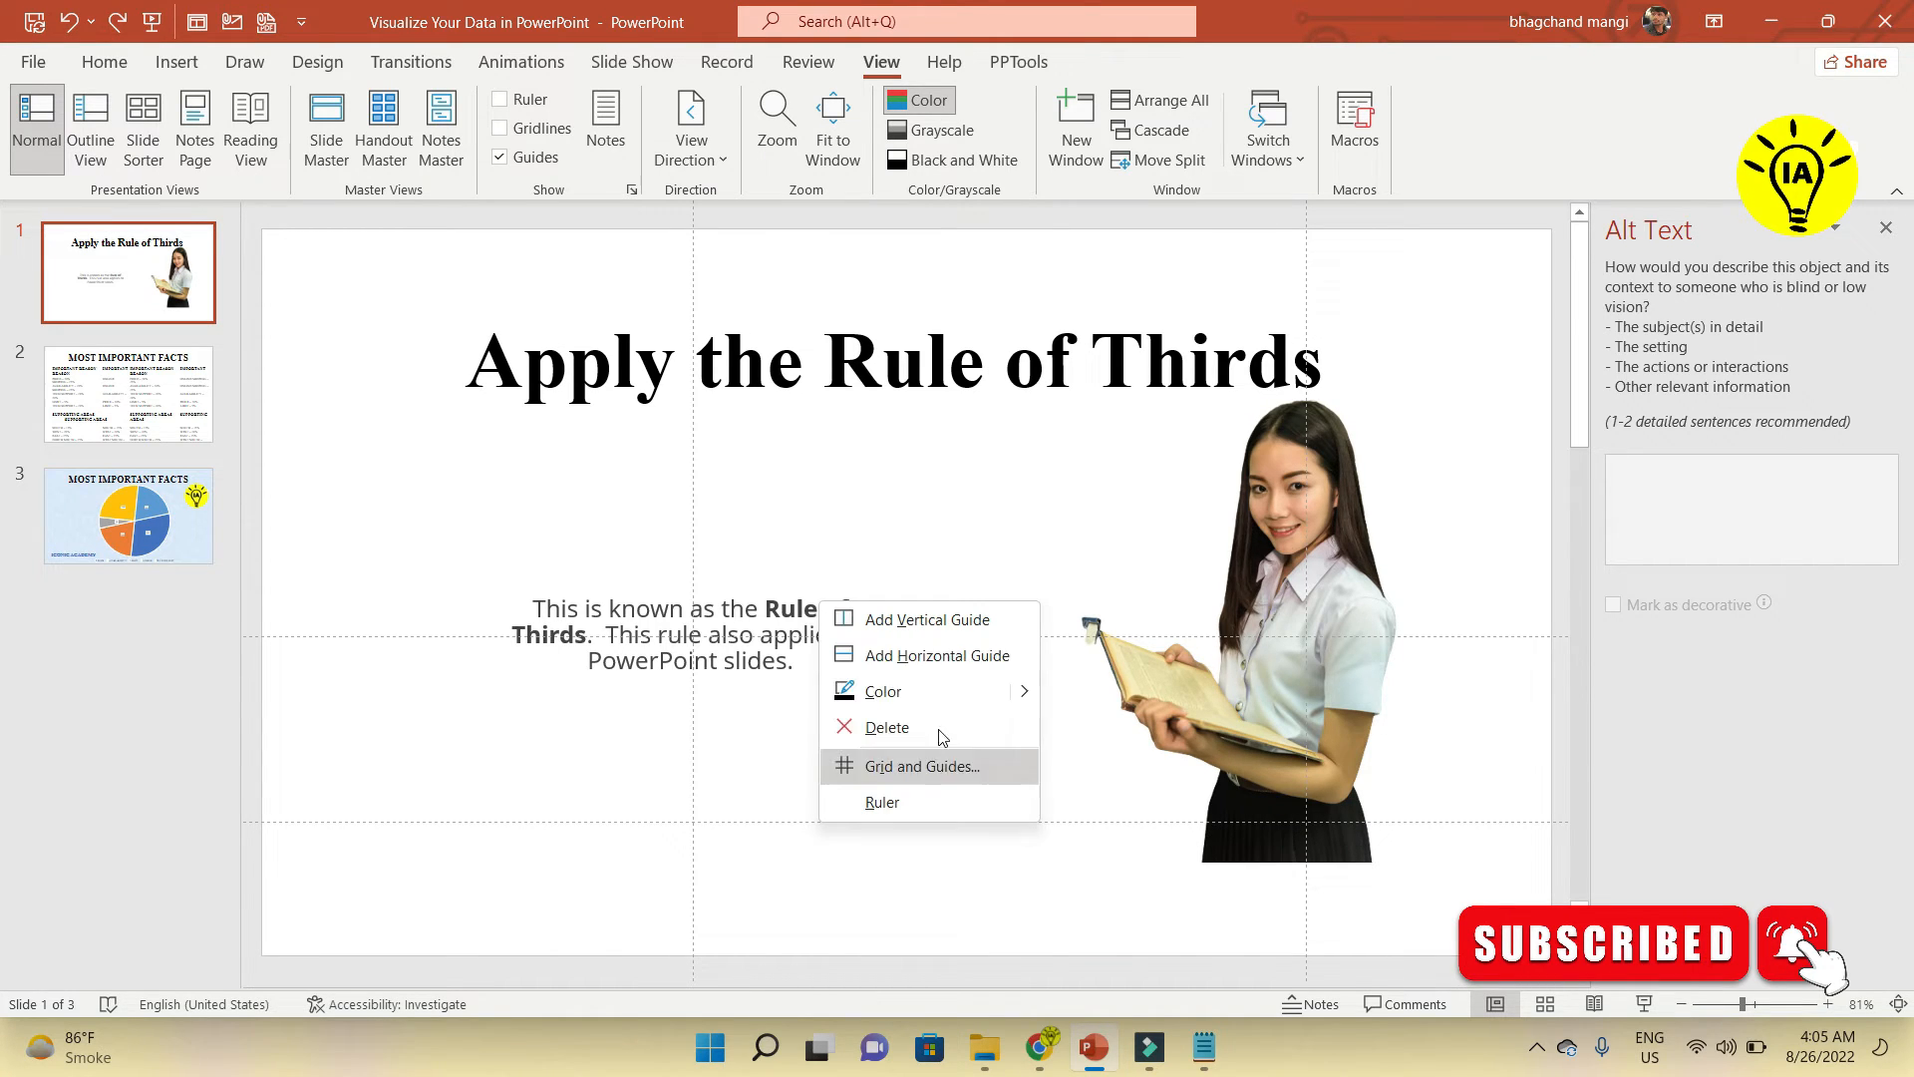
pyautogui.moveTo(883, 691)
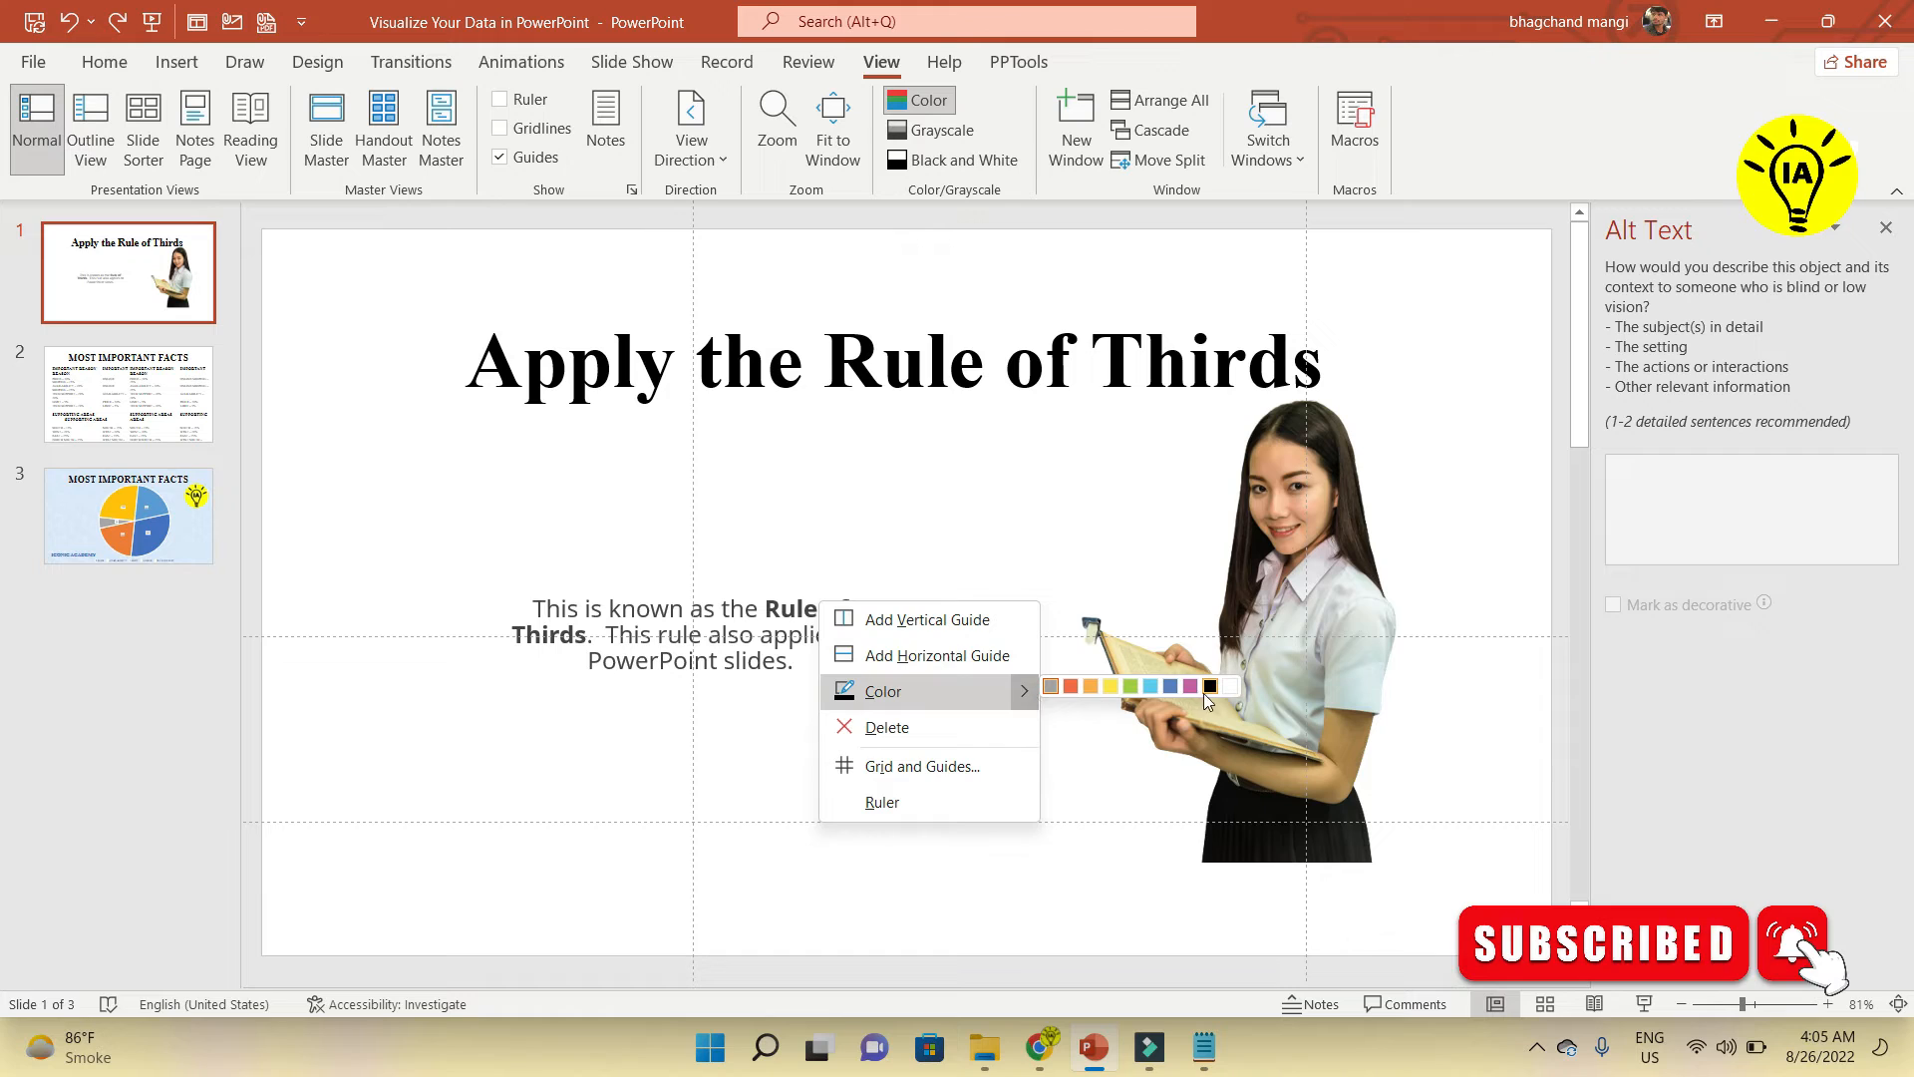
# Recolour the lower horizontal guide black from its right-click Color menu.
pyautogui.click(467, 640)
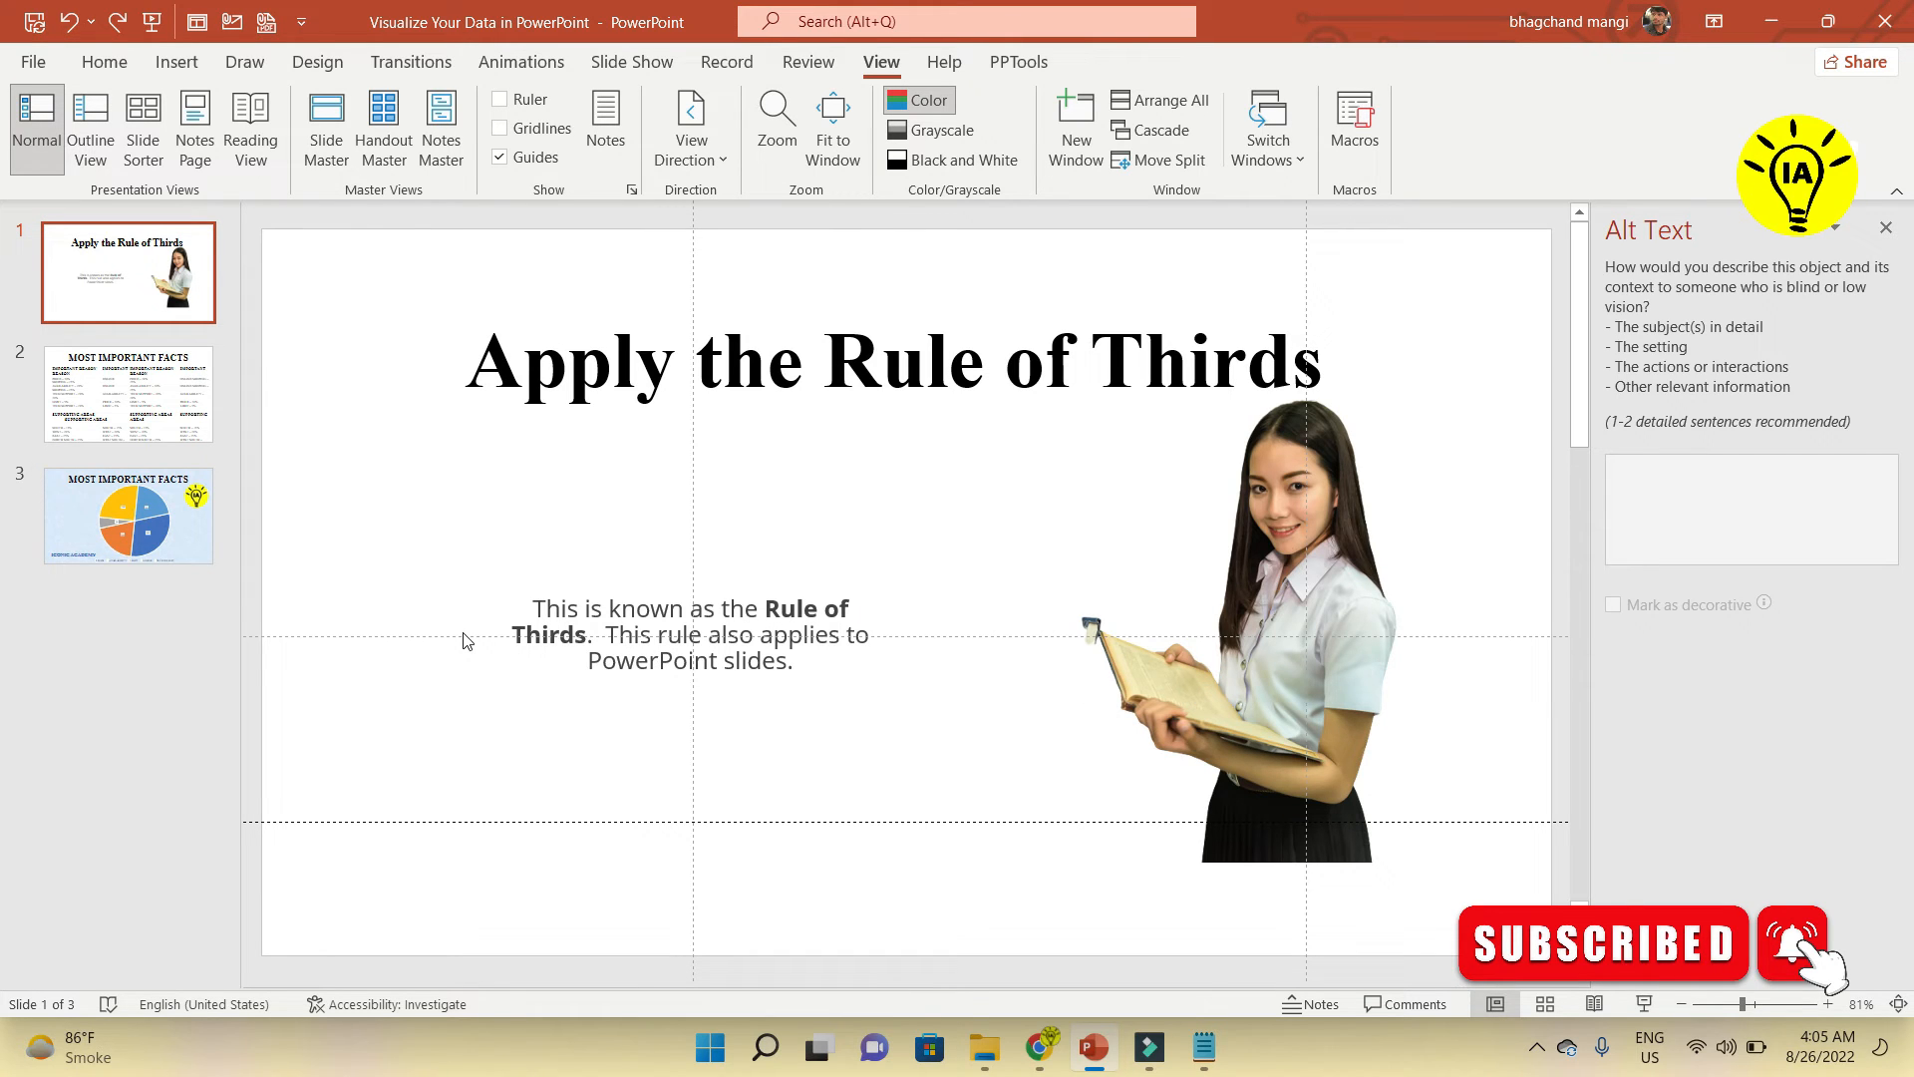